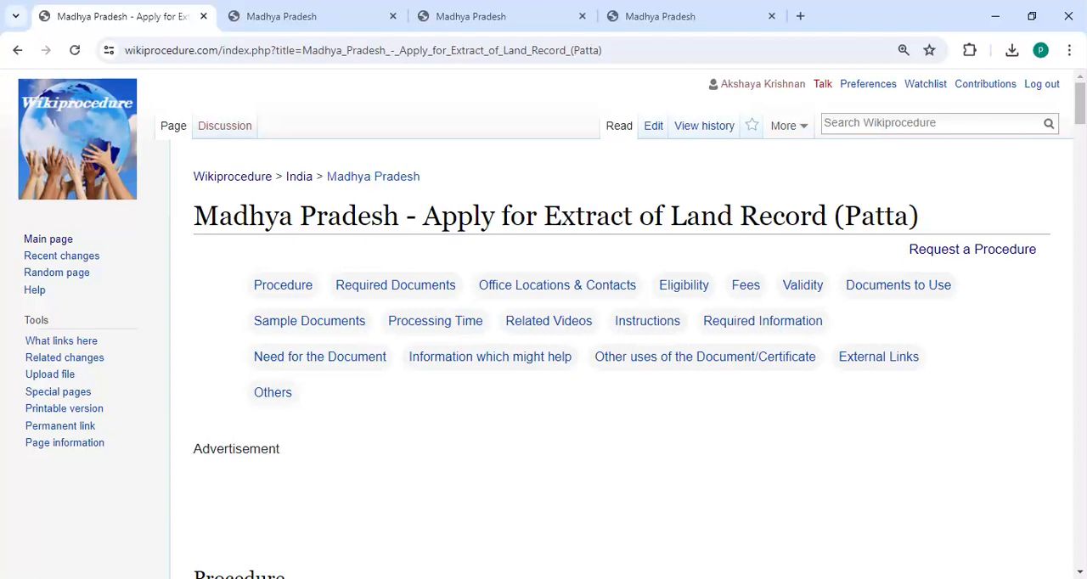
mouse_move(598, 255)
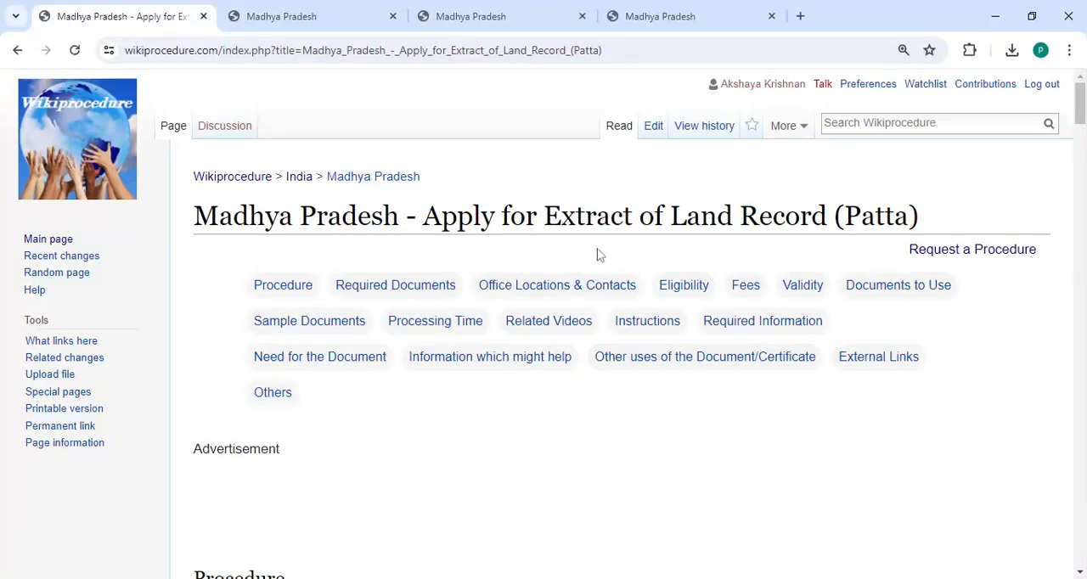
mouse_move(544, 183)
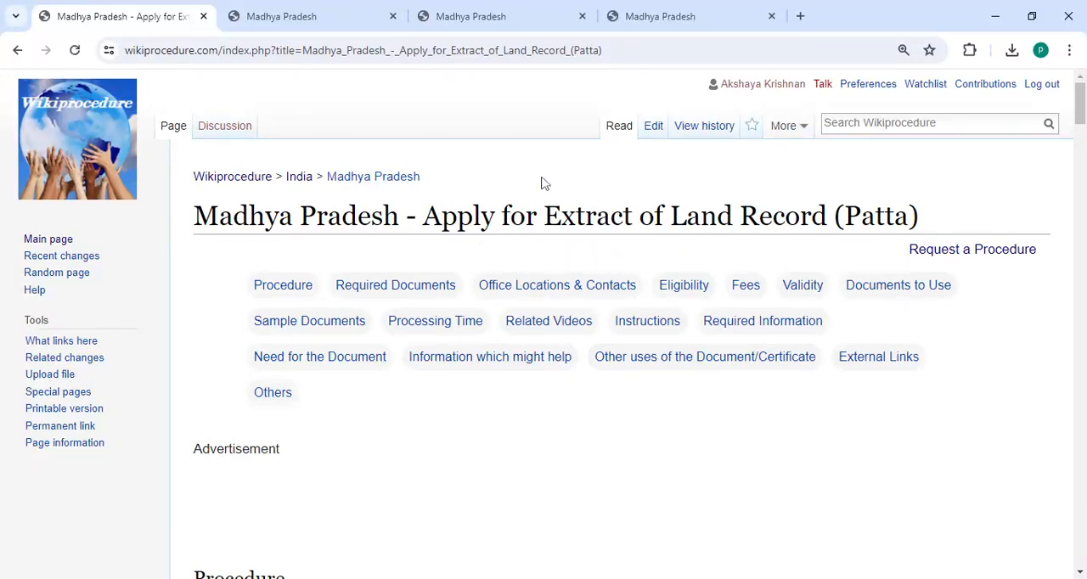
- Reach the Apply Online steps and follow the step-1 link to the MP Bhulekh portal
click(364, 51)
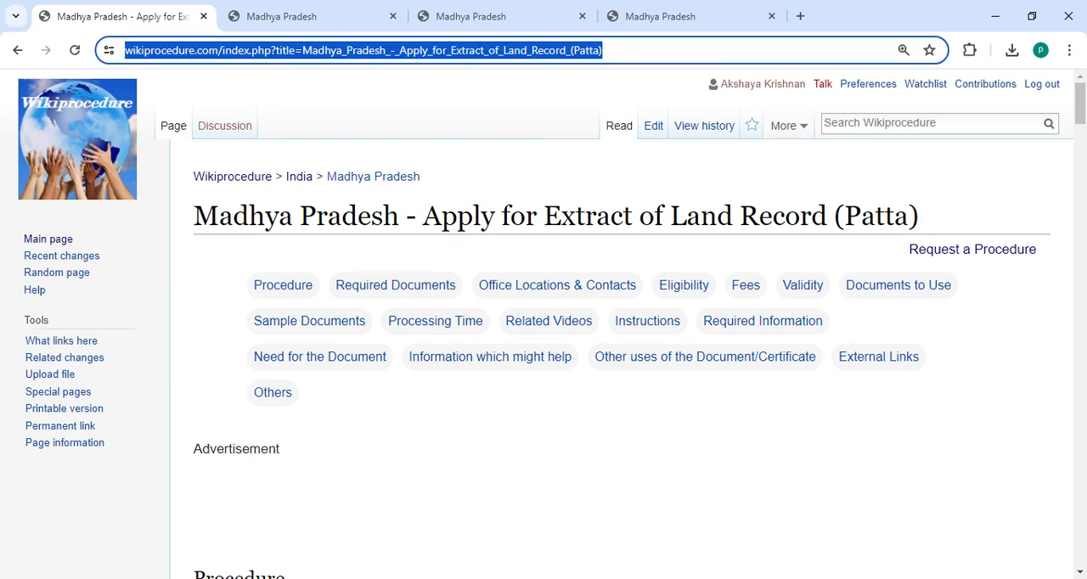
scroll(down, 3)
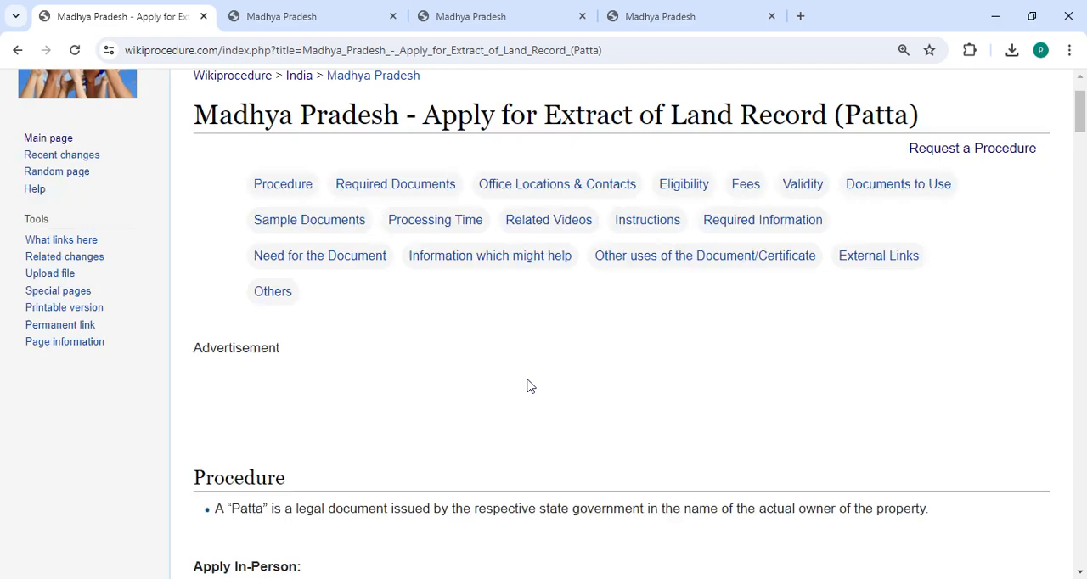
scroll(down, 3)
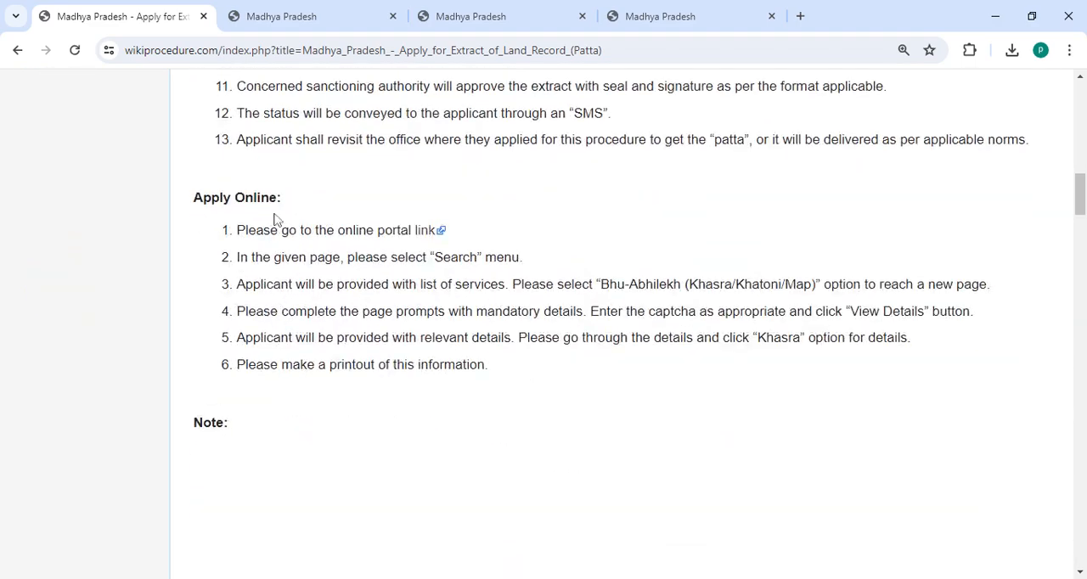
mouse_move(421, 236)
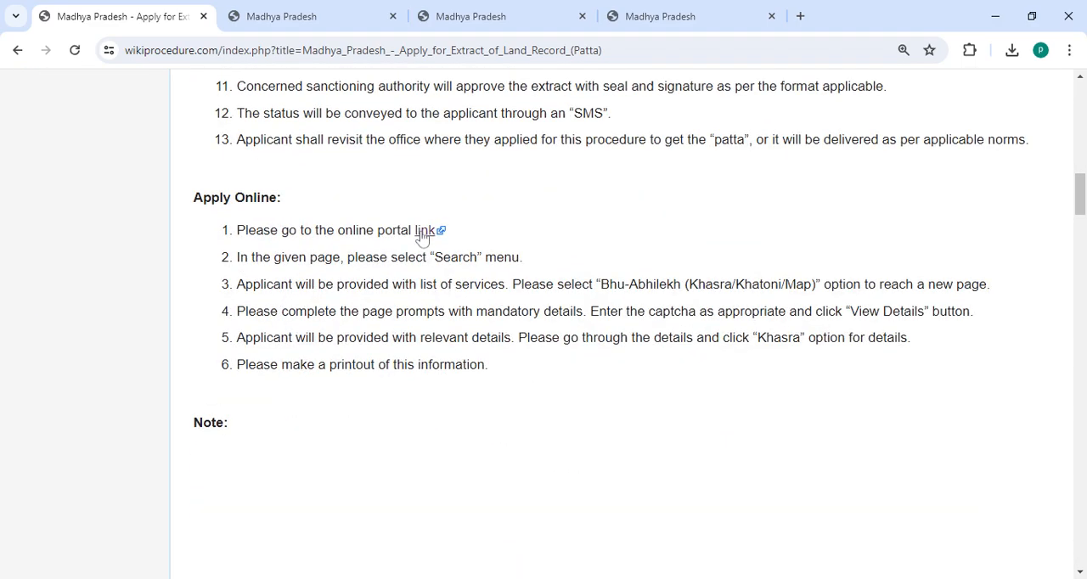
click(424, 231)
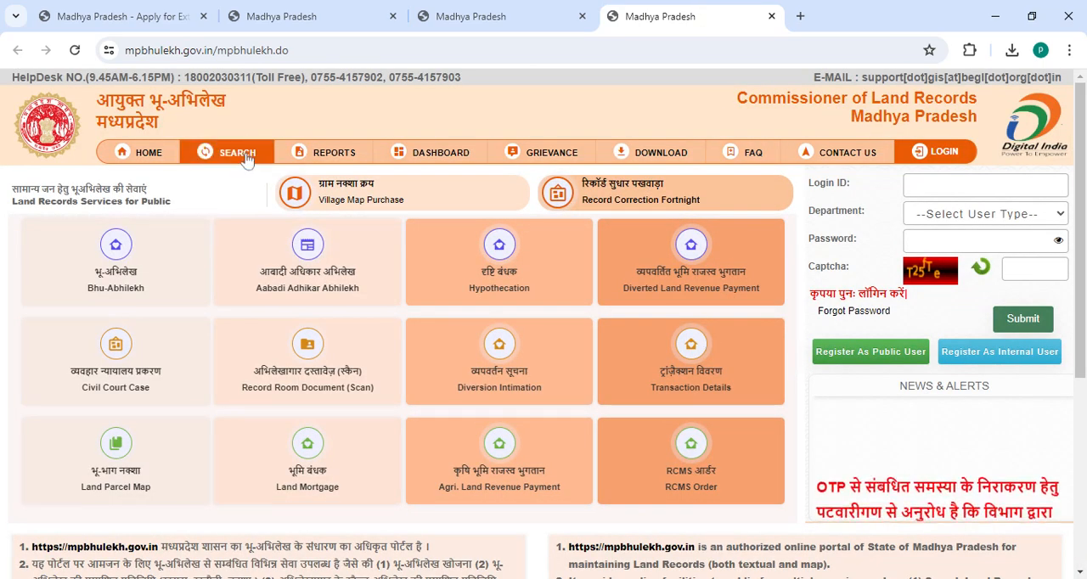
- Choose the Bhu-Abhilekh service from the Search menu to load the land parcel details form
click(227, 153)
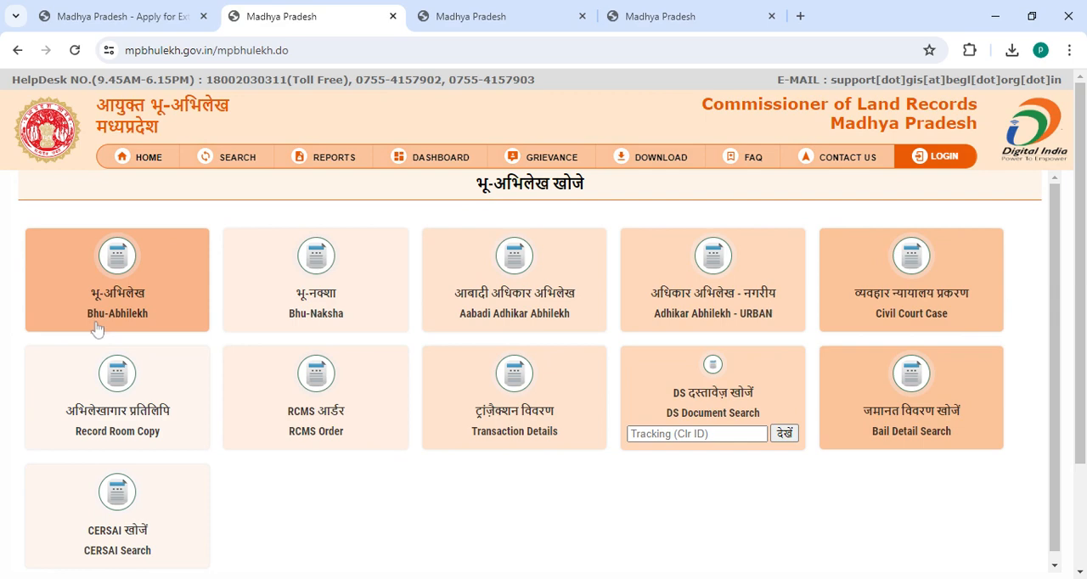
click(117, 280)
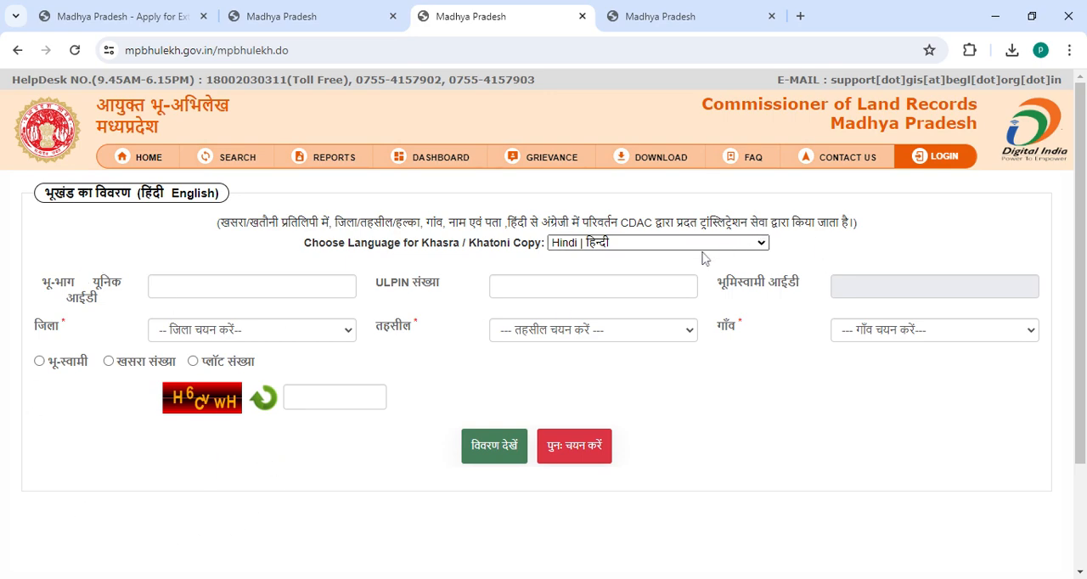
- Select English as the Khasra/Khatoni copy language on the land parcel form
click(659, 241)
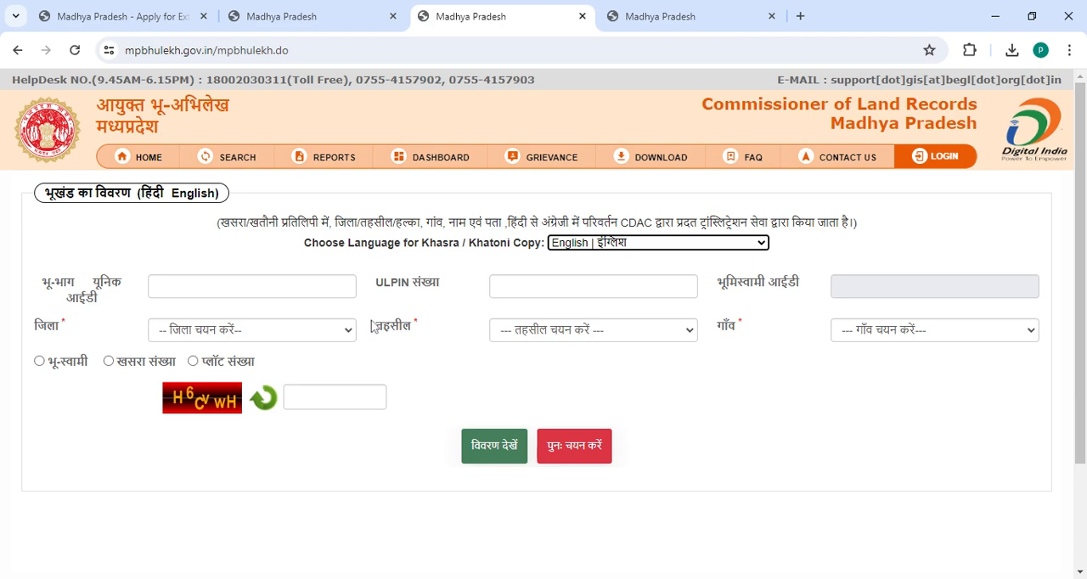
mouse_move(270, 346)
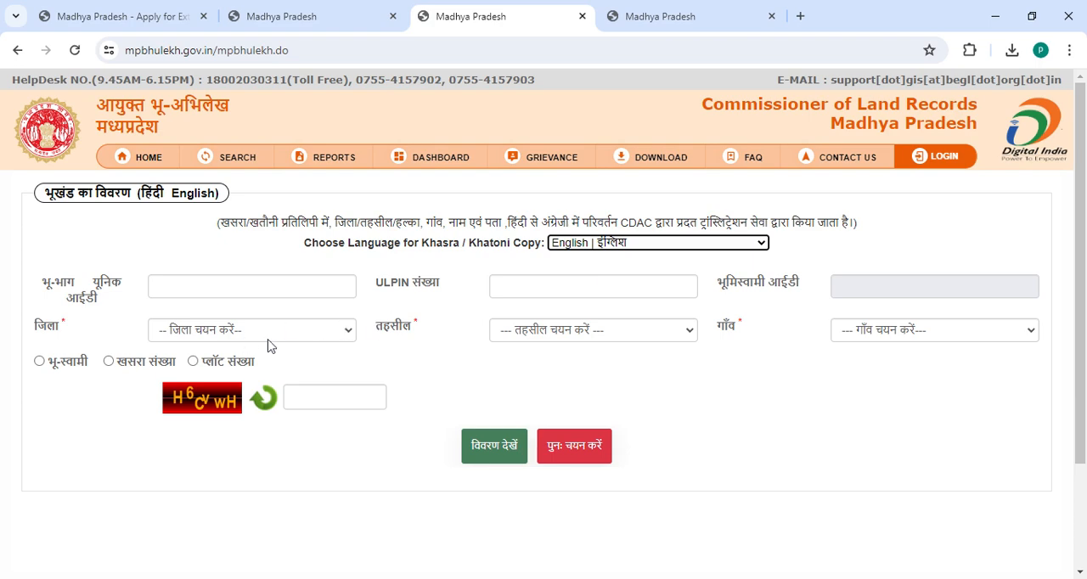
mouse_move(773, 245)
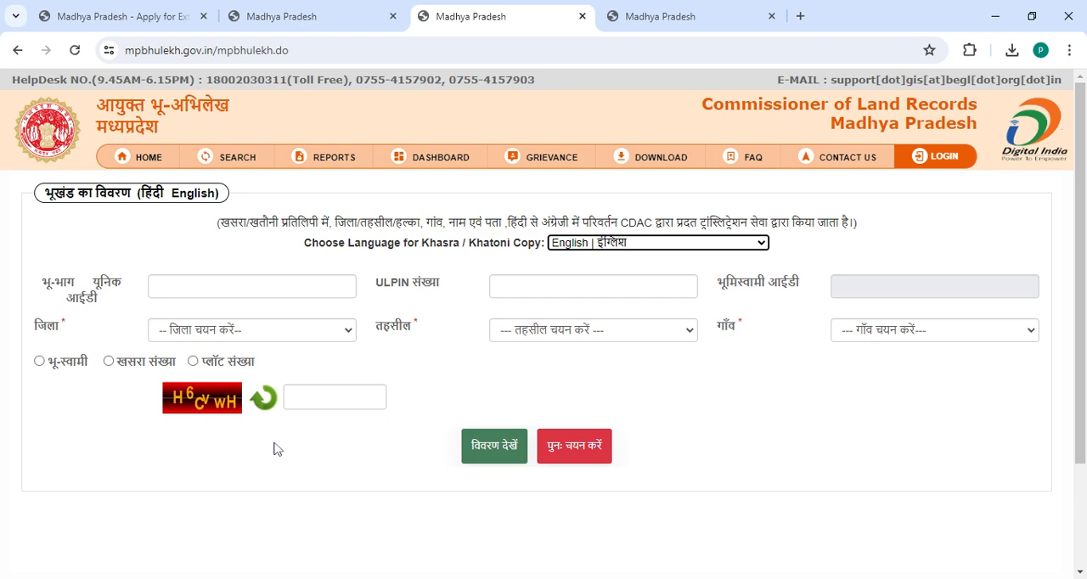
click(115, 15)
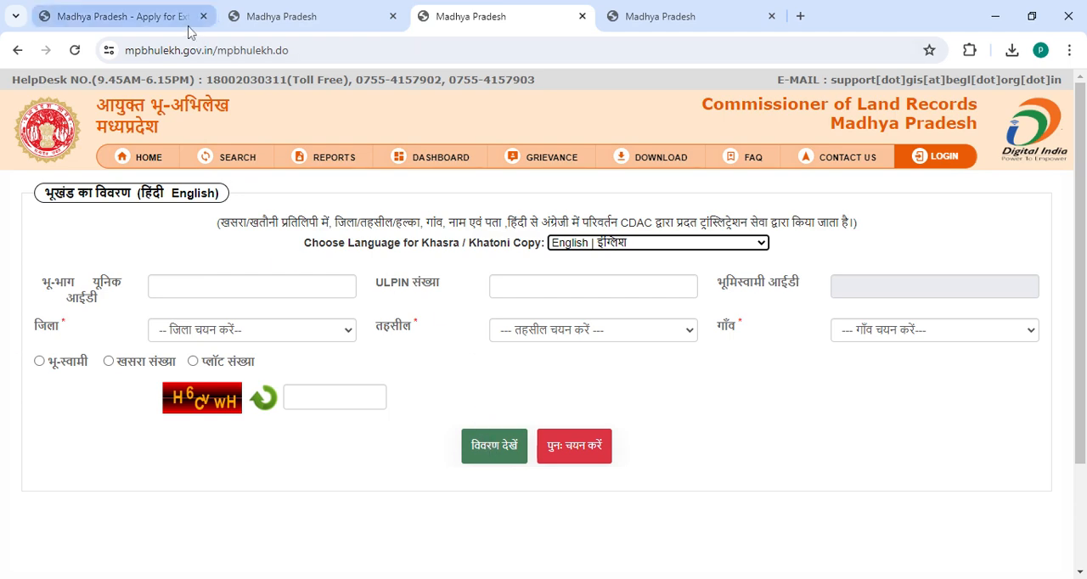
- Switch back to the Wikiprocedure Patta article and bring its Apply Online steps into view
click(119, 17)
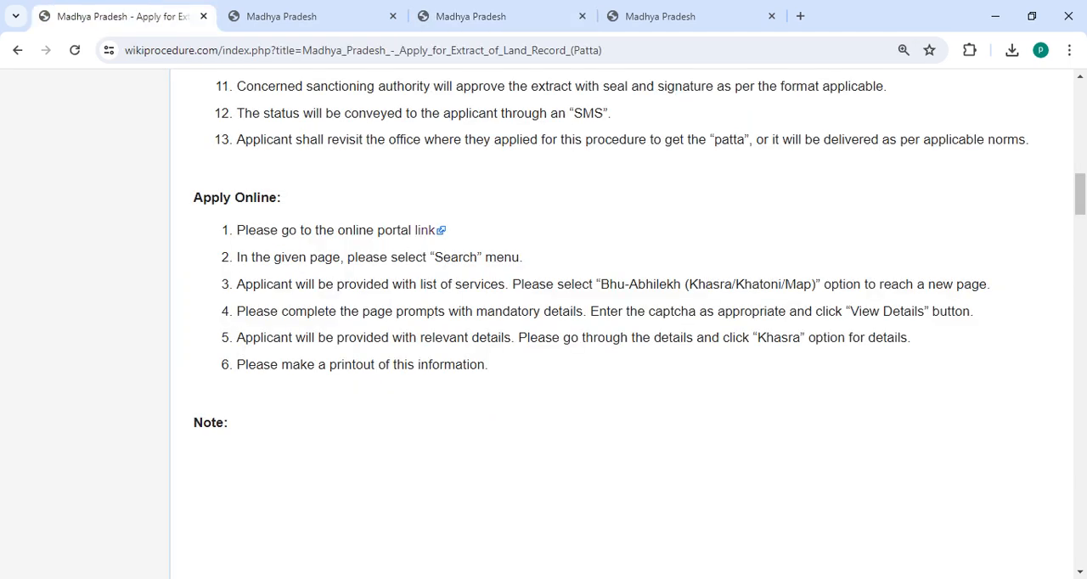
scroll(down, 3)
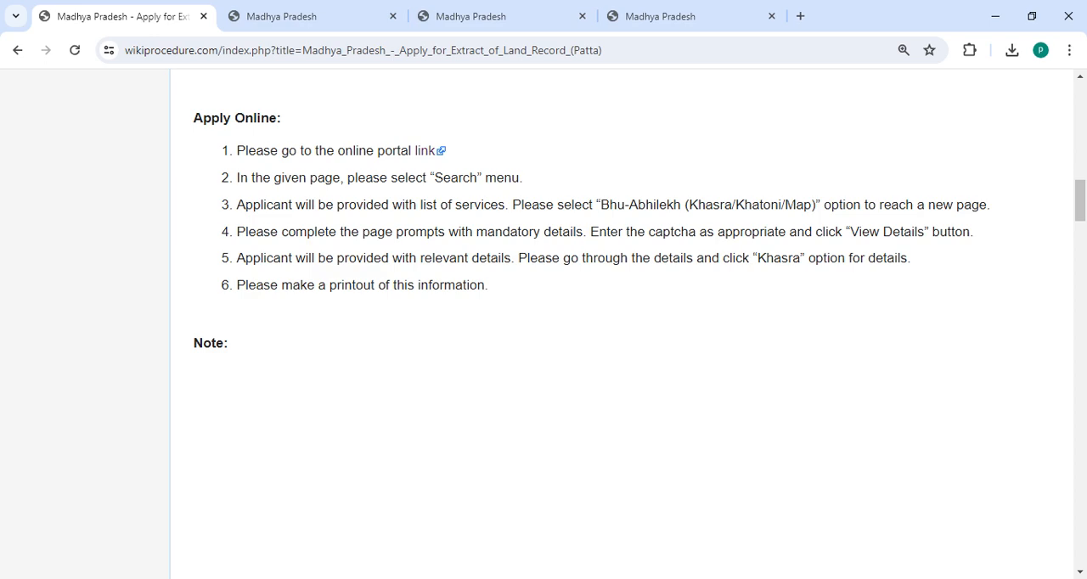
- Scroll past Required Documents, Office Contacts and Eligibility to the Fees and Validity sections
scroll(down, 3)
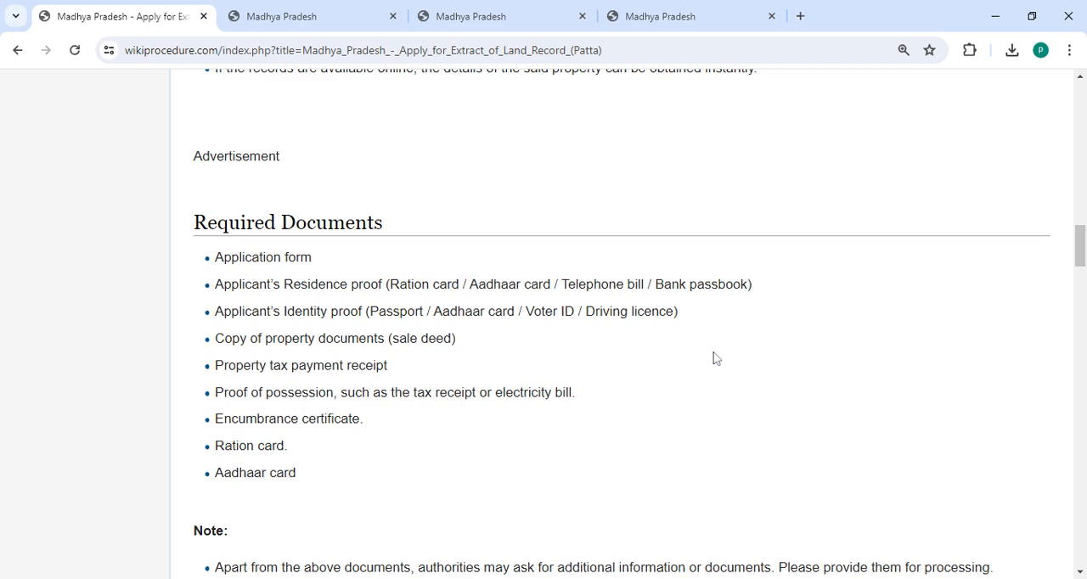
scroll(down, 3)
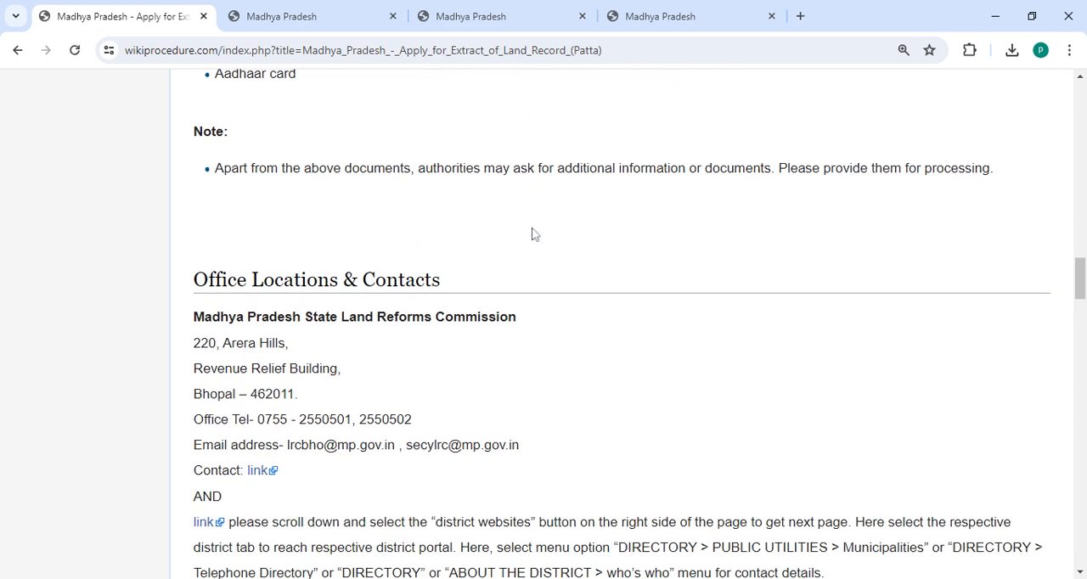
scroll(down, 3)
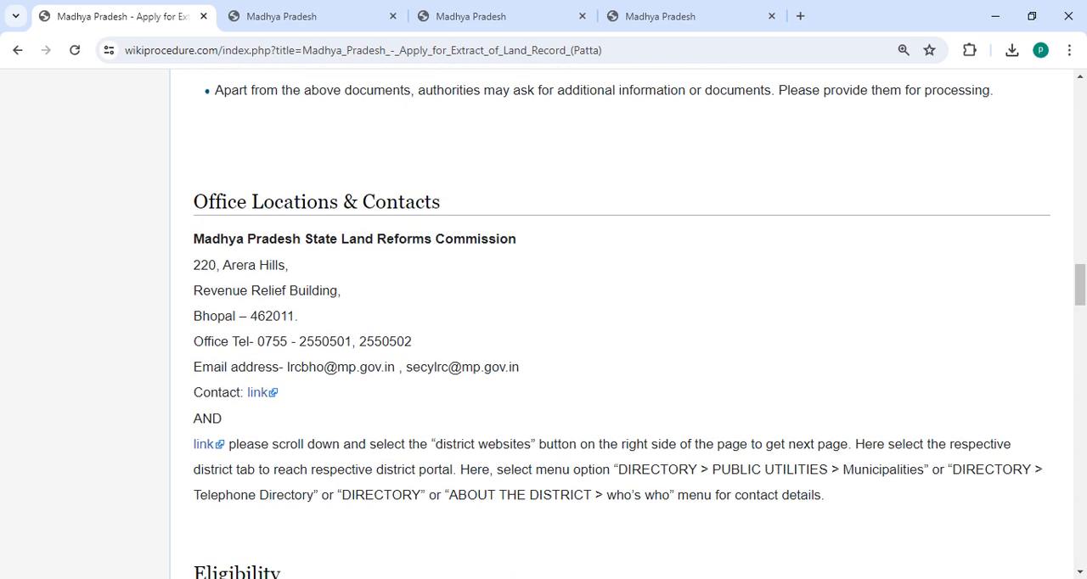
mouse_move(256, 393)
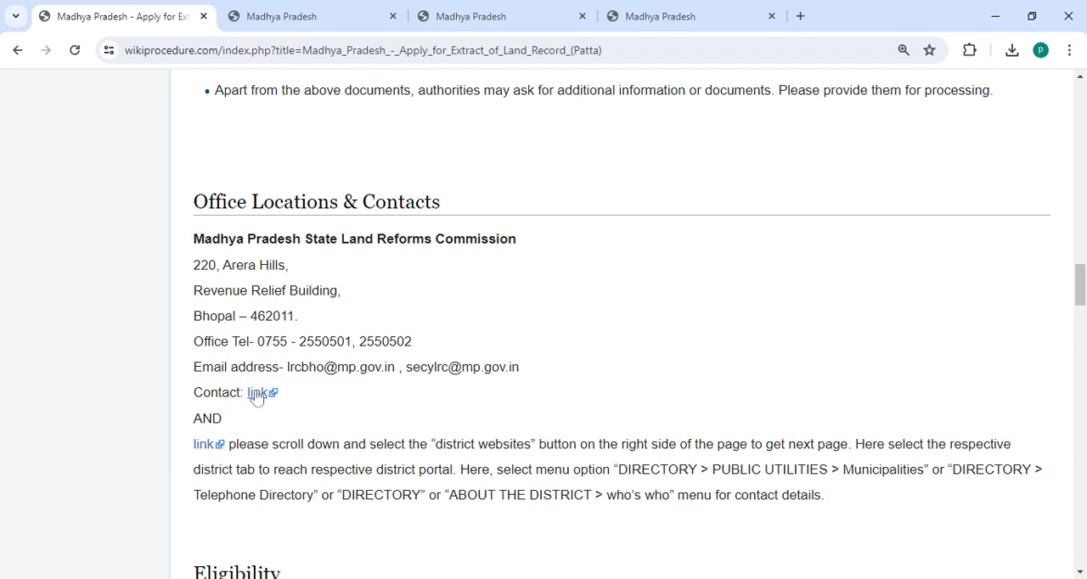
scroll(down, 3)
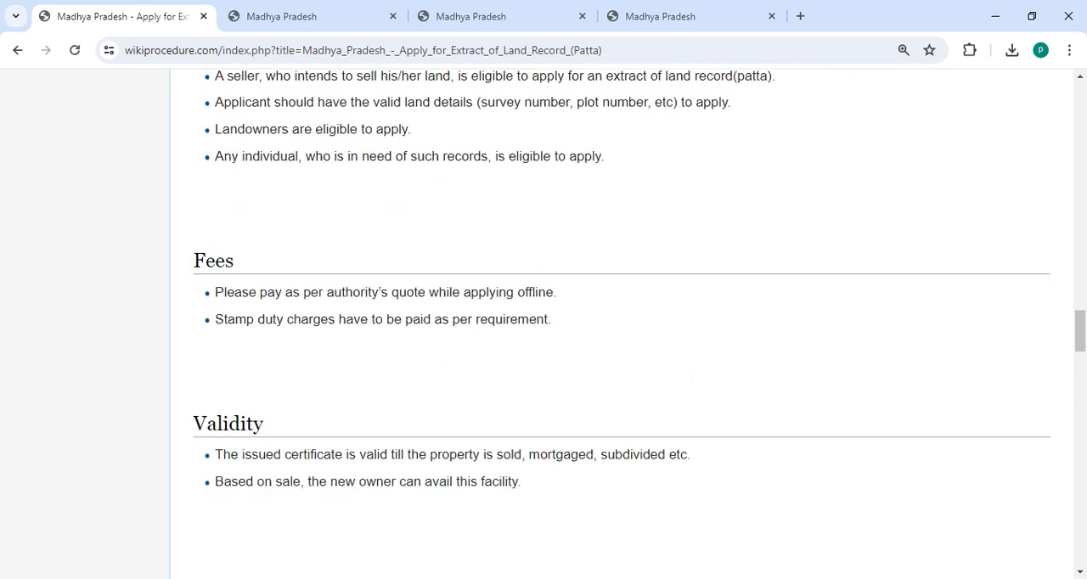
mouse_move(235, 342)
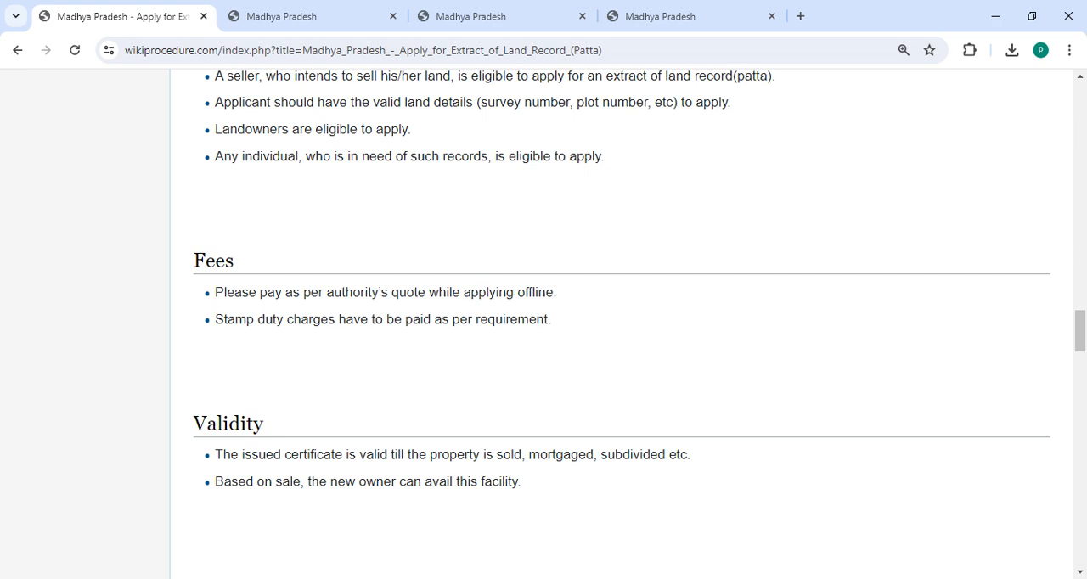
- Scroll to the page bottom showing External Links, Others and the footer
scroll(down, 3)
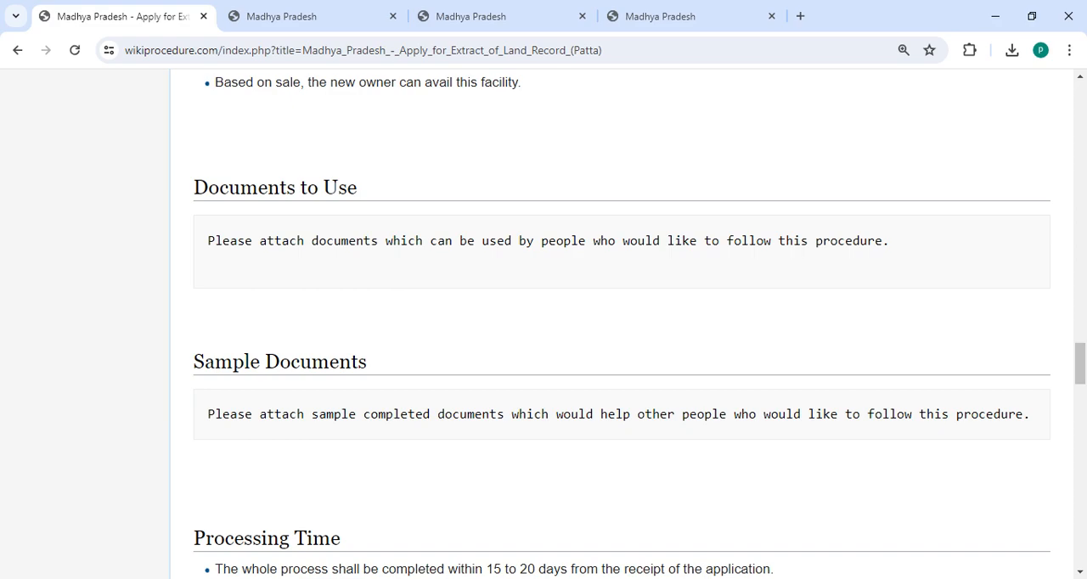
scroll(down, 3)
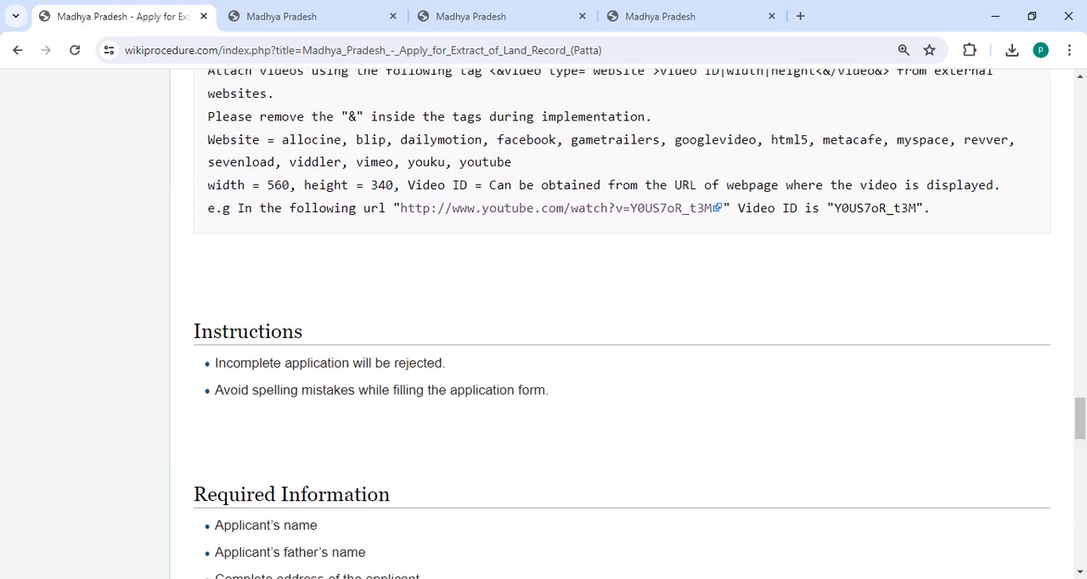
scroll(down, 3)
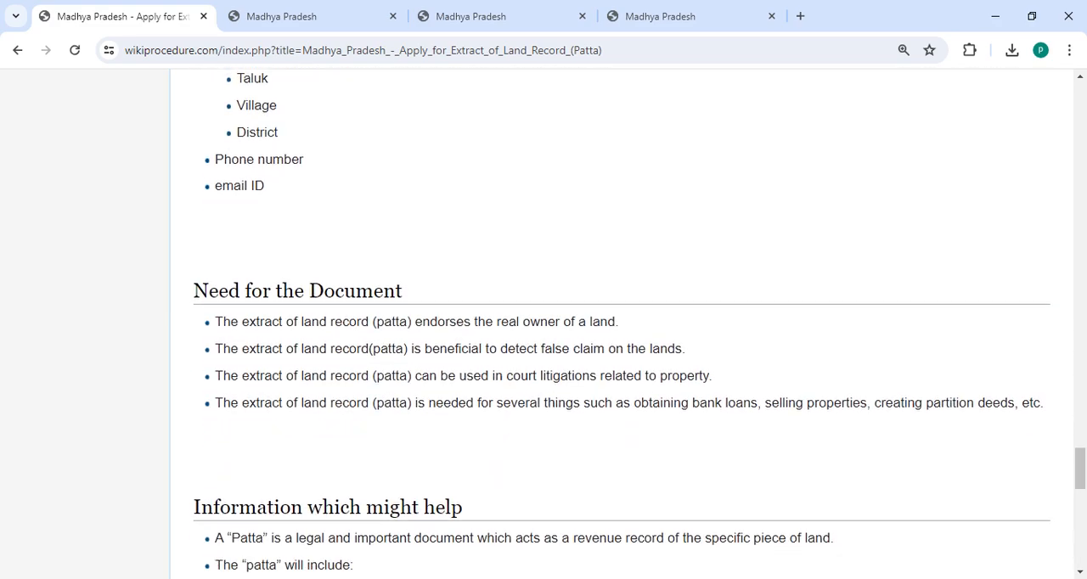
scroll(down, 3)
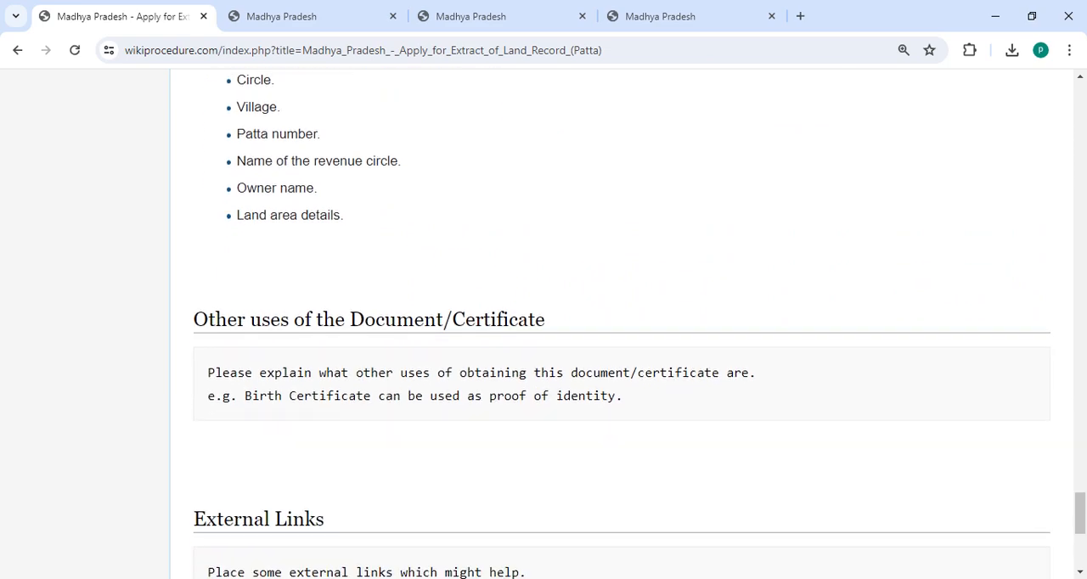
scroll(down, 3)
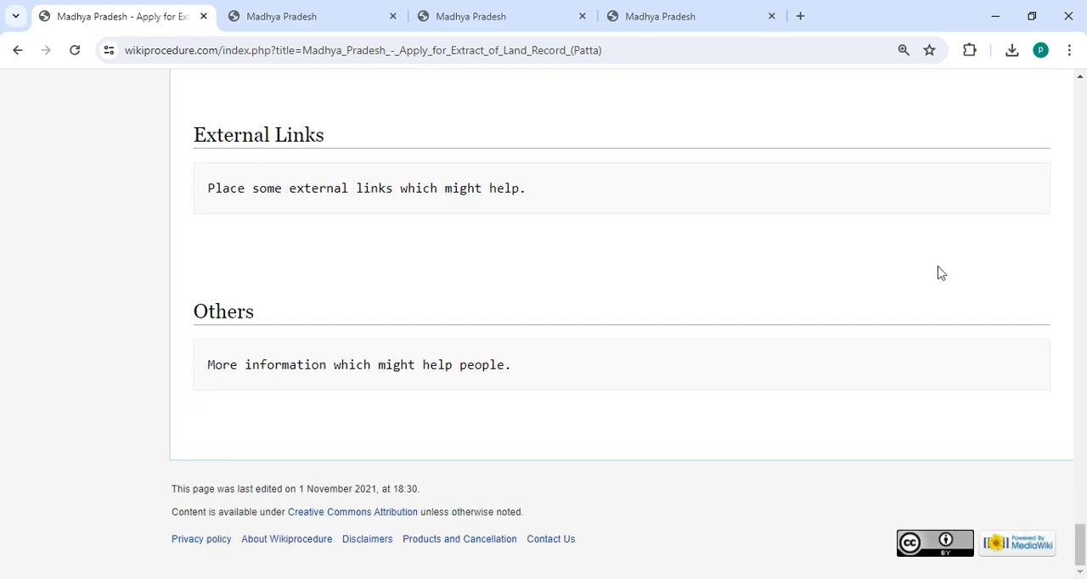